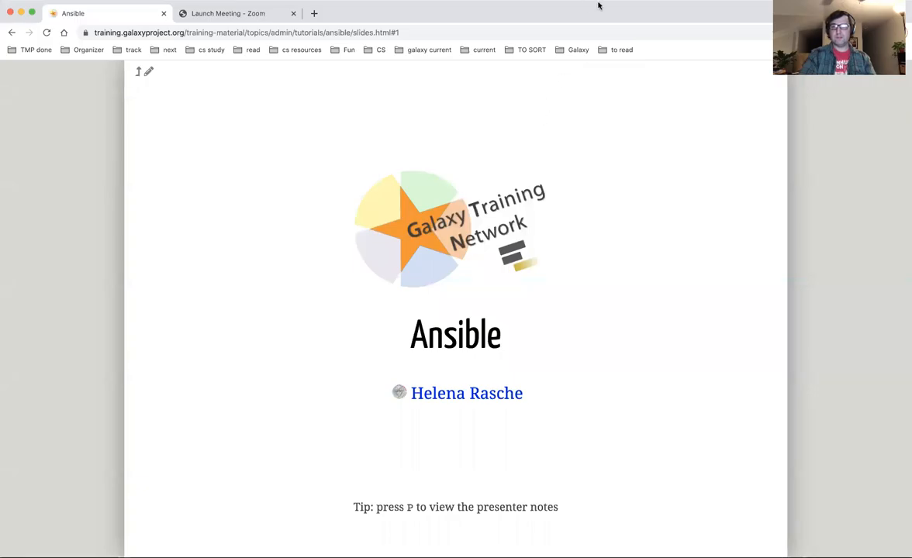
mouse_move(868, 233)
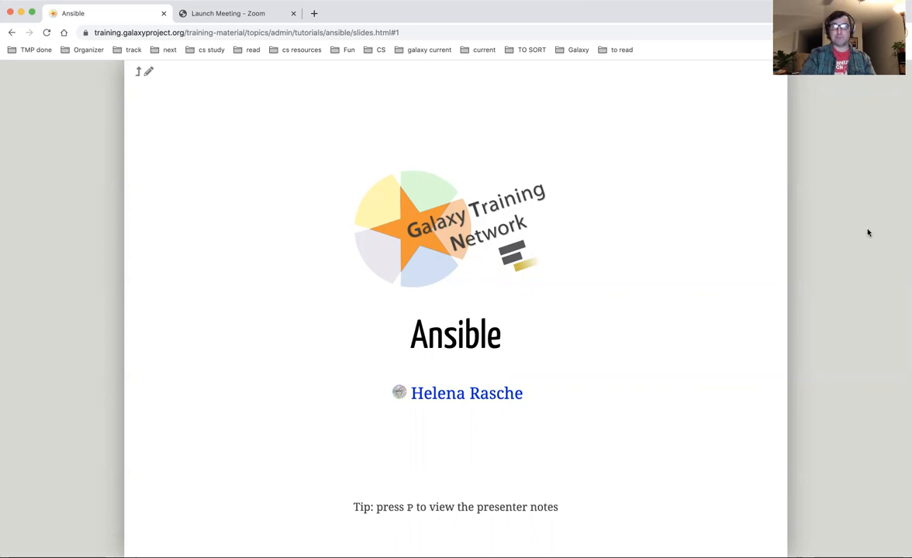
mouse_move(659, 285)
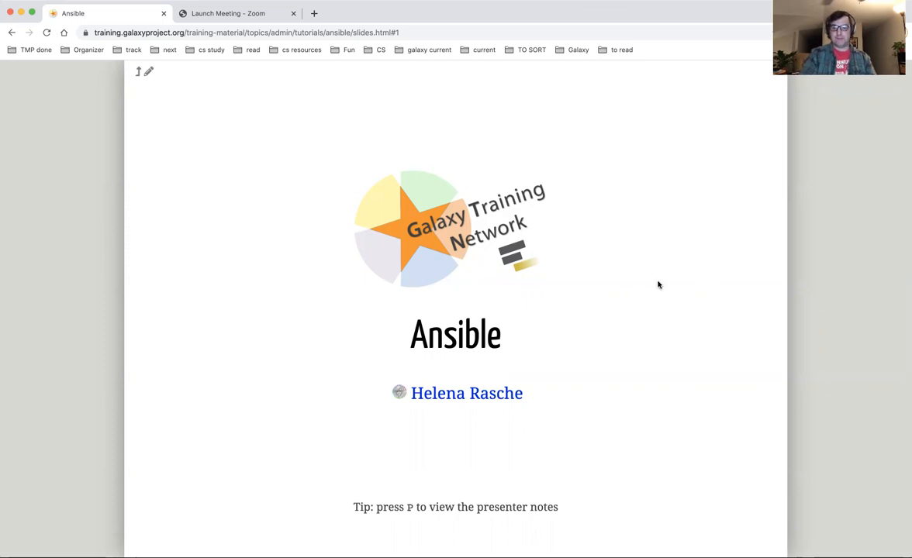
Advance from the title slide to the 'Why Configuration Management?' slide
key("Right")
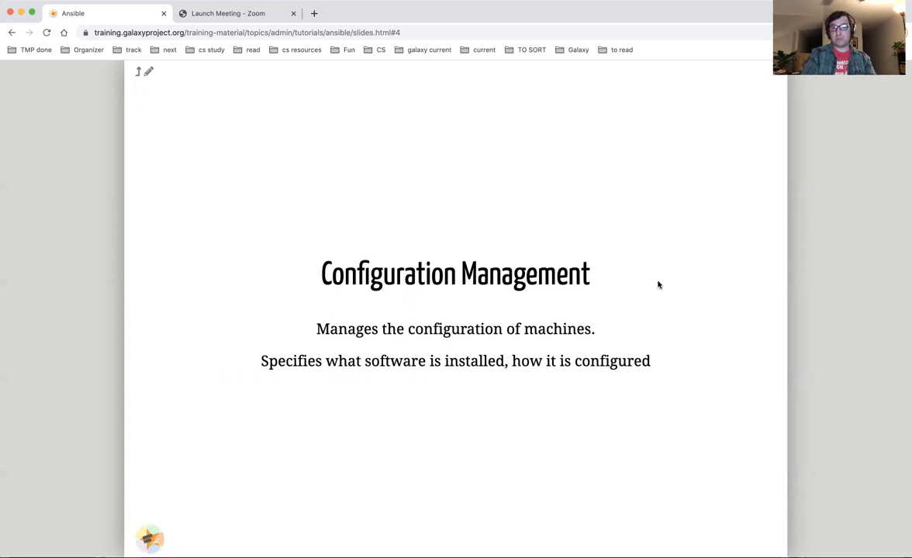
key("right")
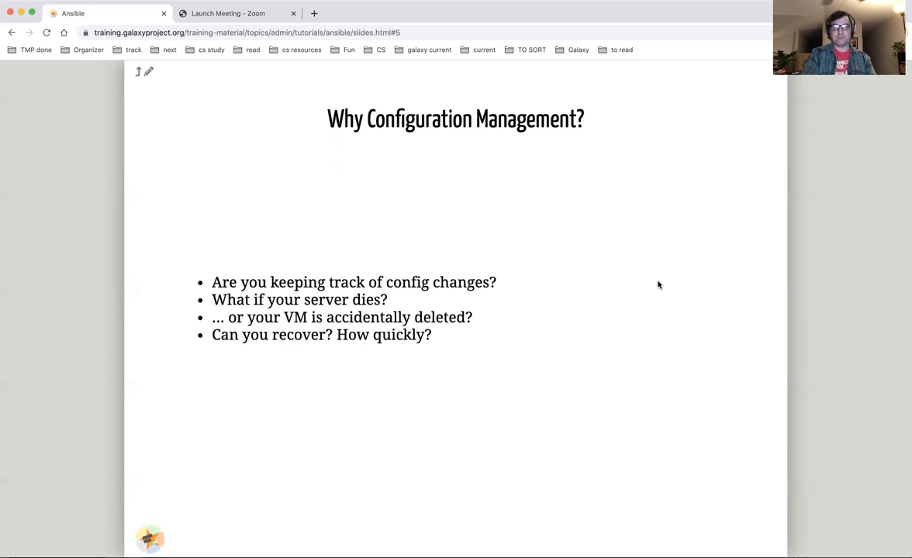
Page forward through the configuration management goals and Module and Tasks slides to the Role slide
key("right")
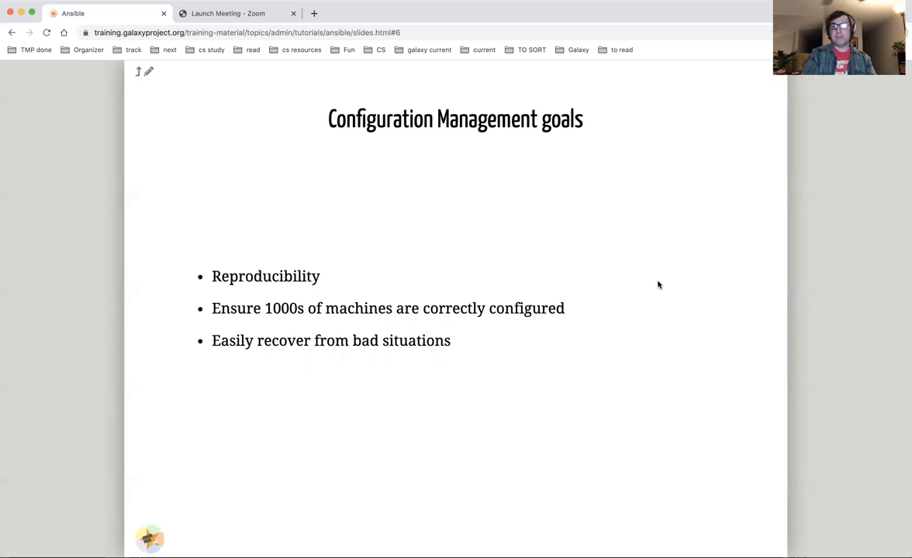
key("Right")
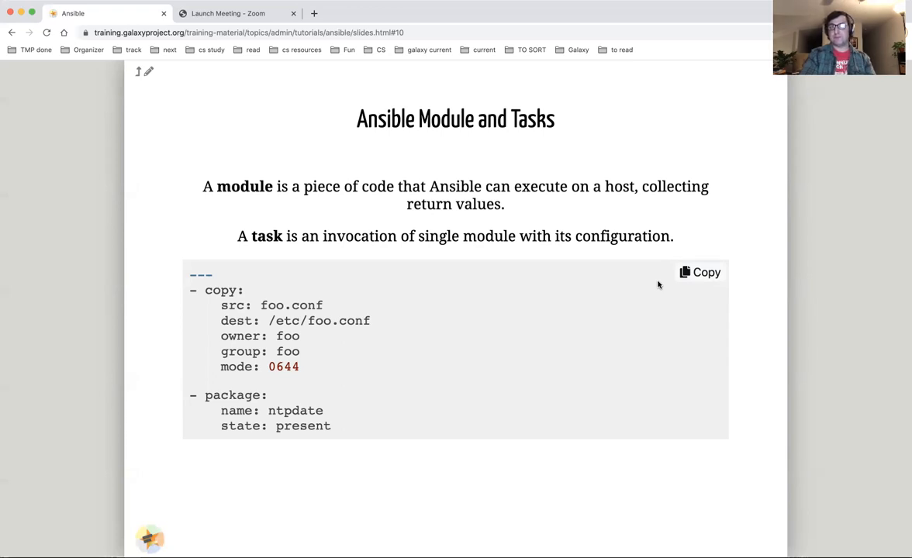
key("right")
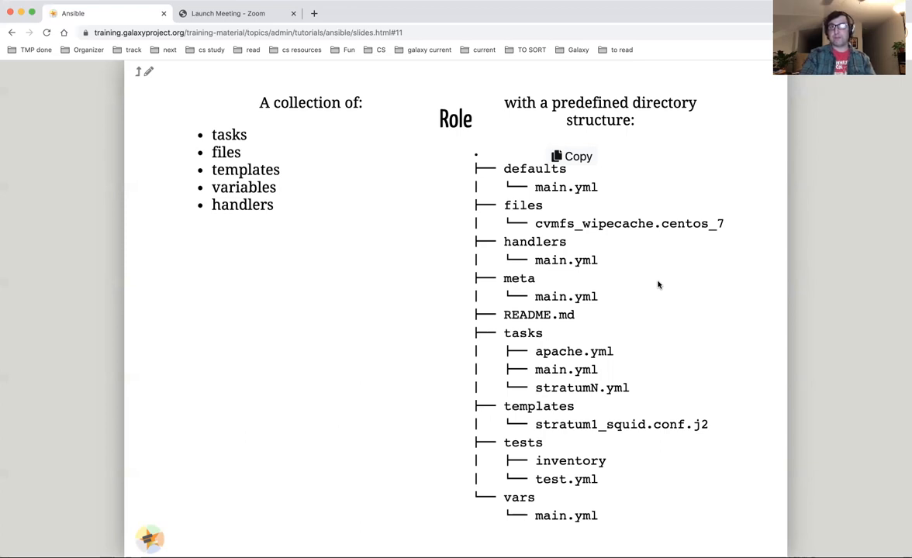
Move past the Role slide through Playbook to the Vault slide
key("Right")
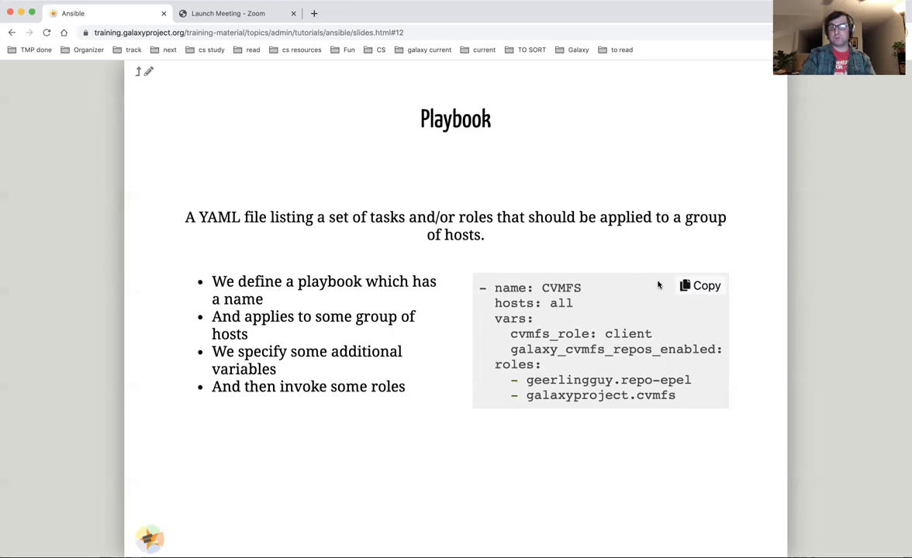
key("right")
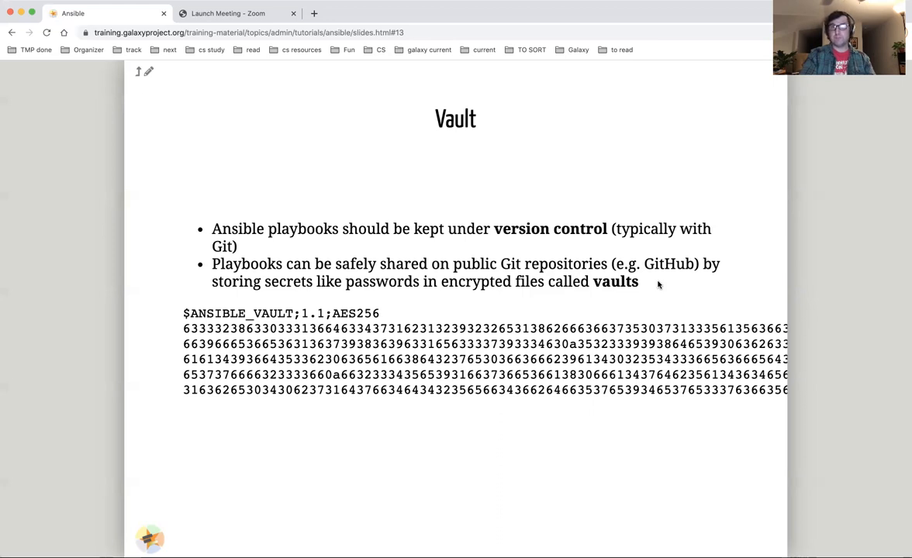
Step through Ansible Philosophies and Ansible Galaxy to the final Key points slide
key("right")
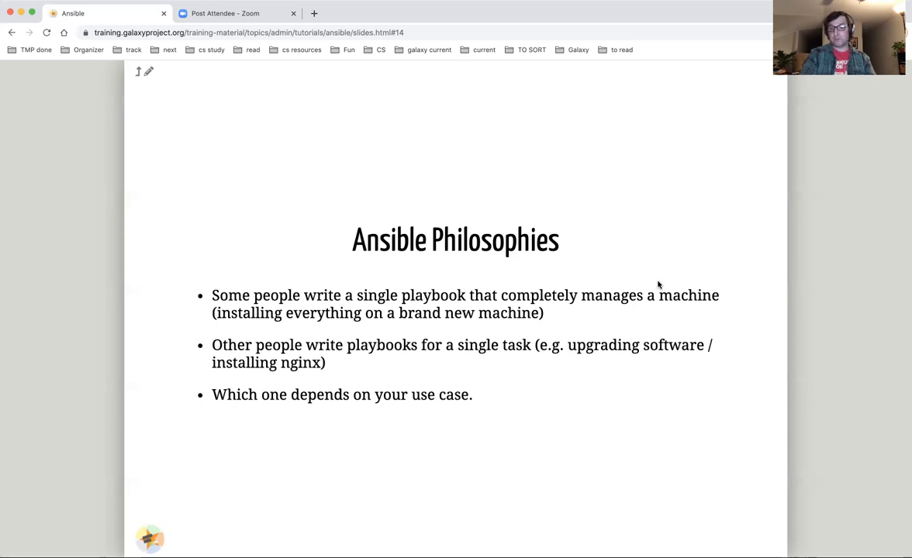
key("Right")
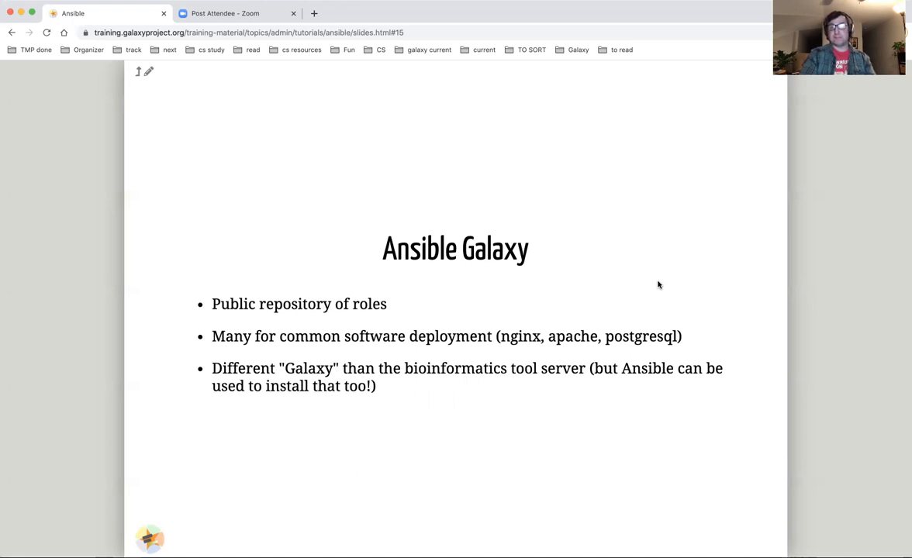
key("right")
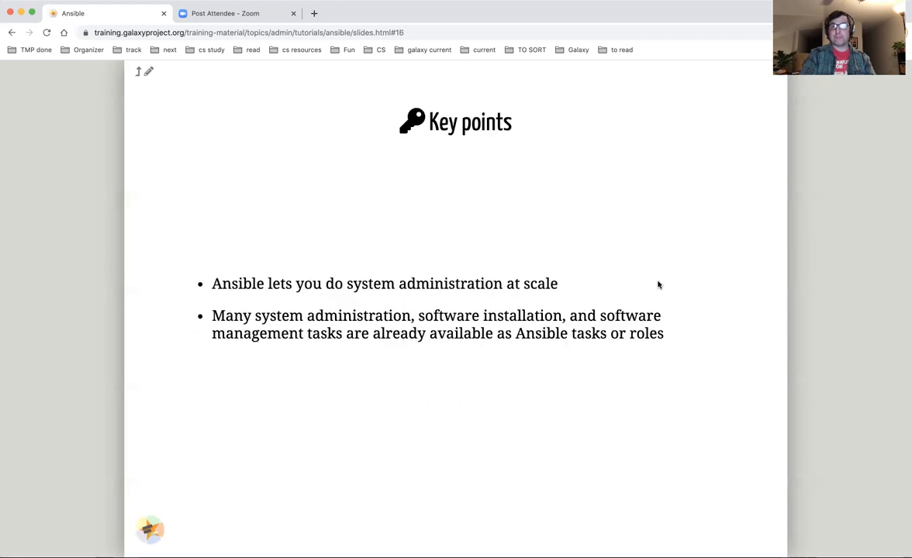